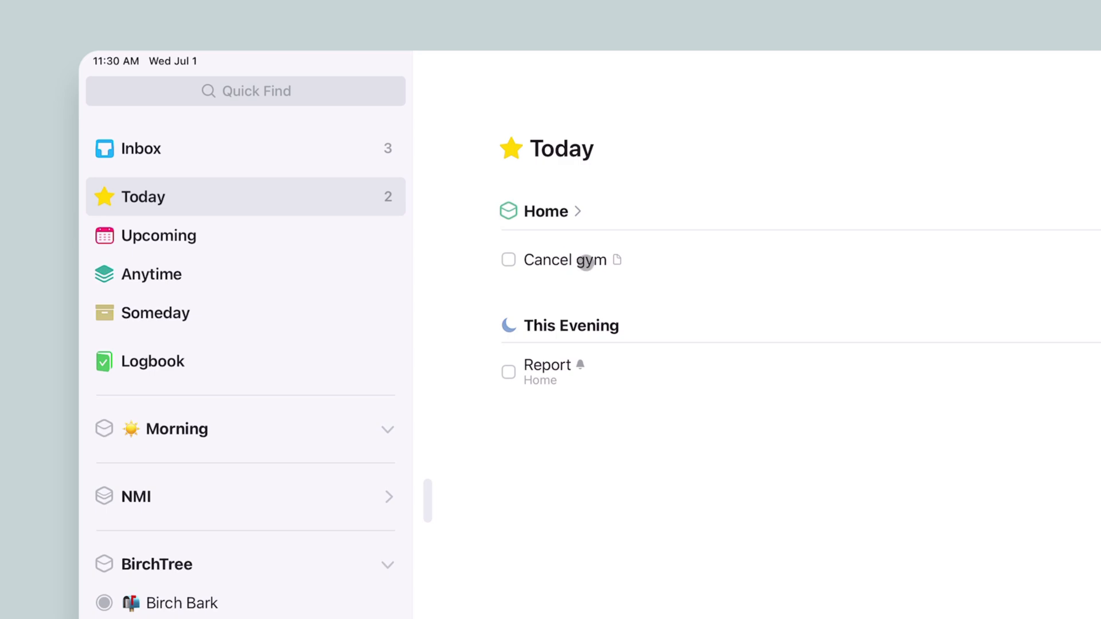
mouse_move(652, 256)
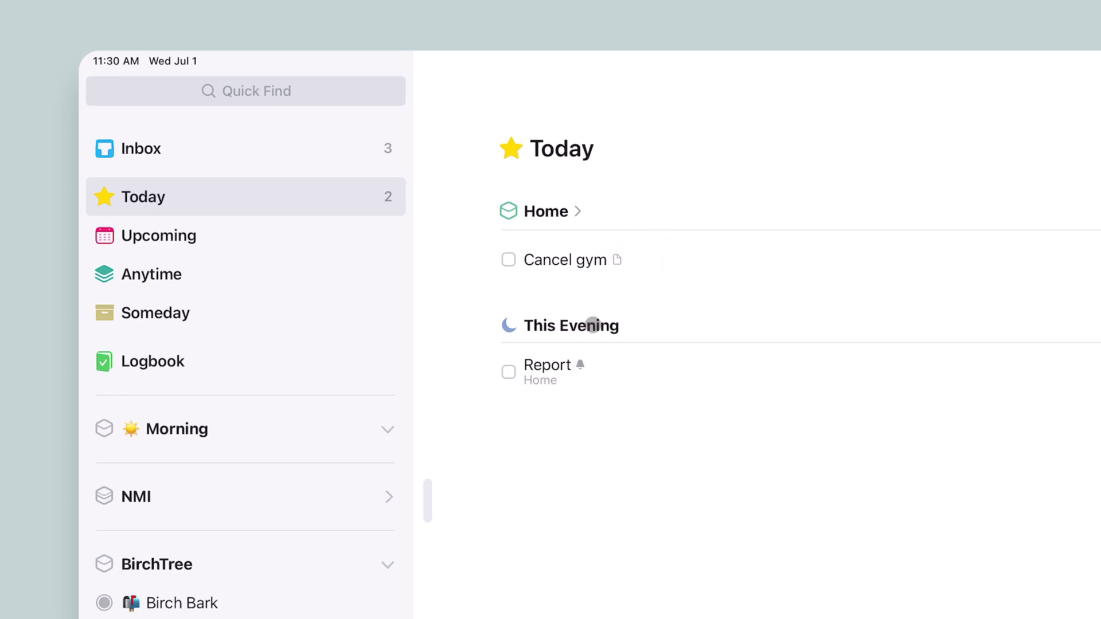
mouse_move(624, 320)
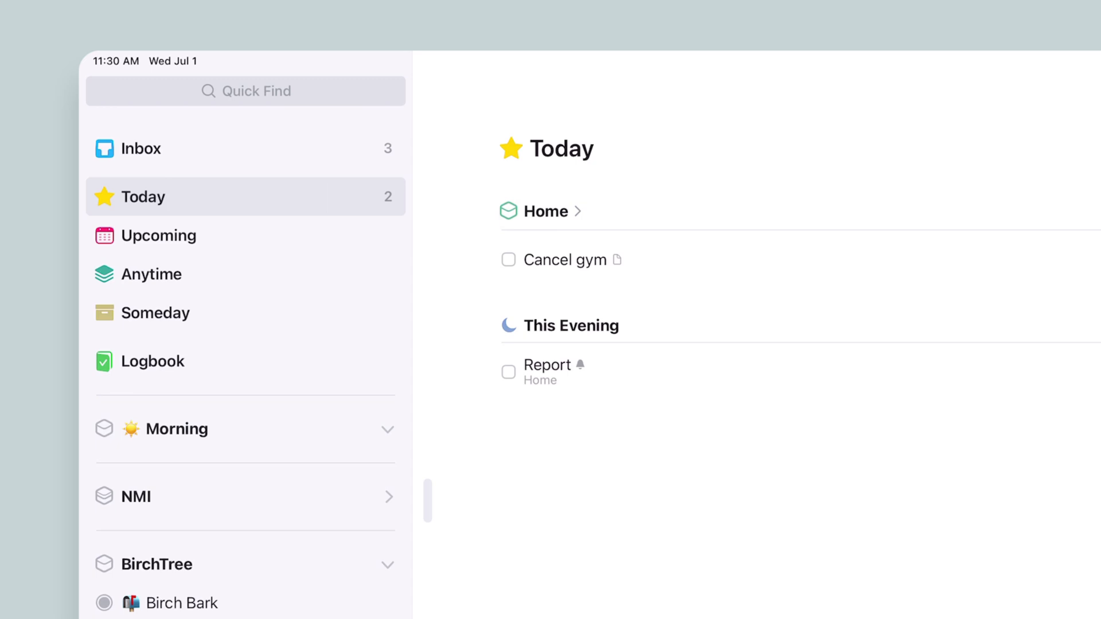
mouse_move(598, 362)
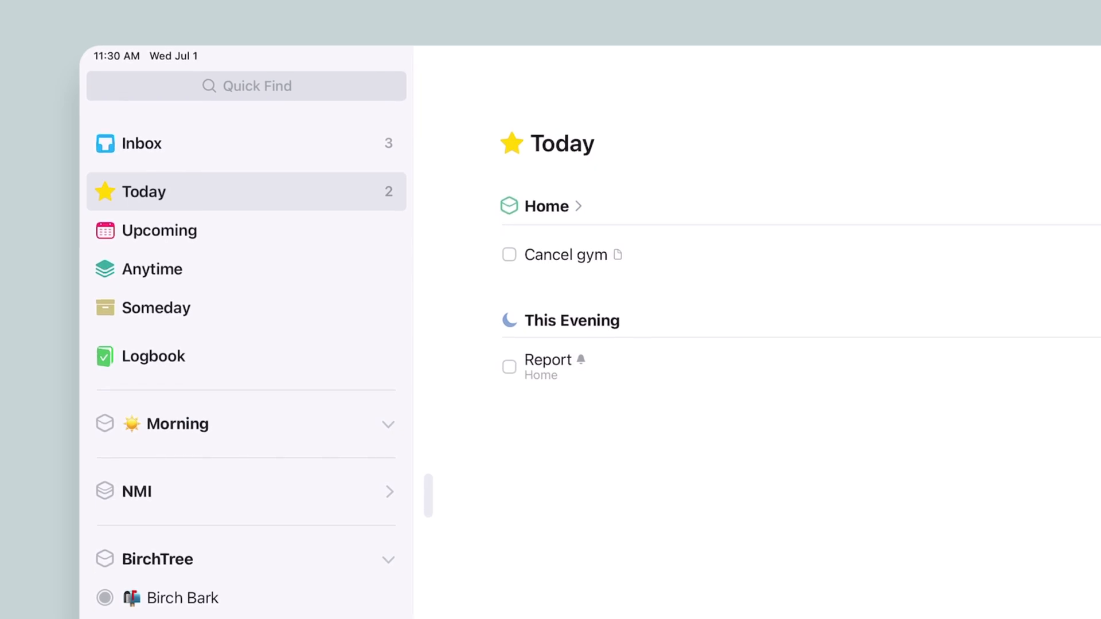
- Browse the sidebar, then open the Inbox showing its three unscheduled to-dos
scroll(down, 3)
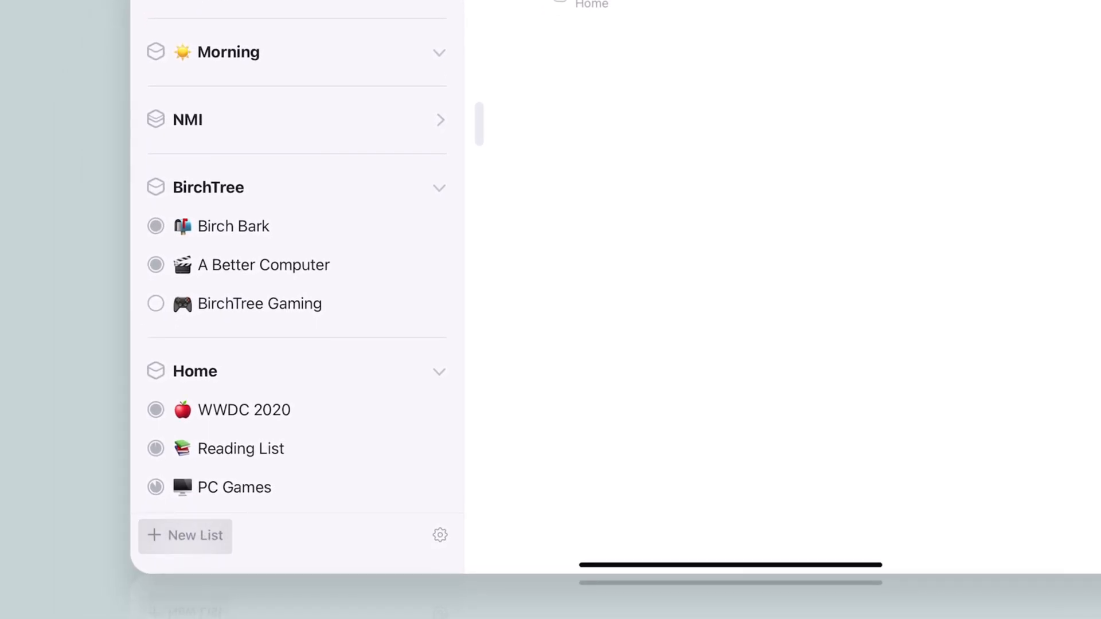
click(184, 535)
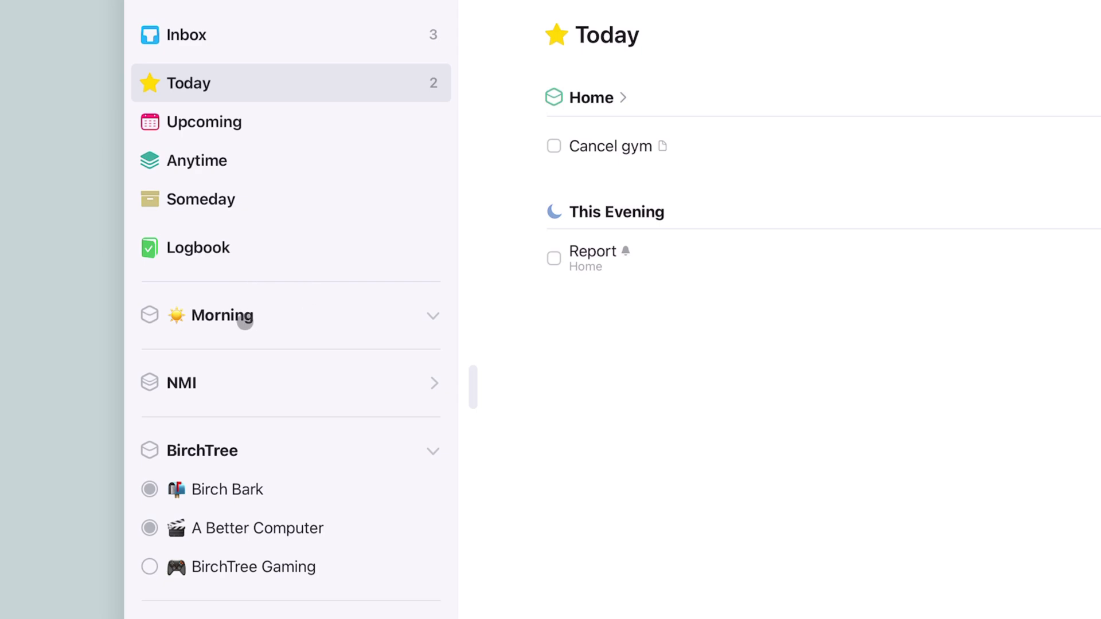
mouse_move(218, 319)
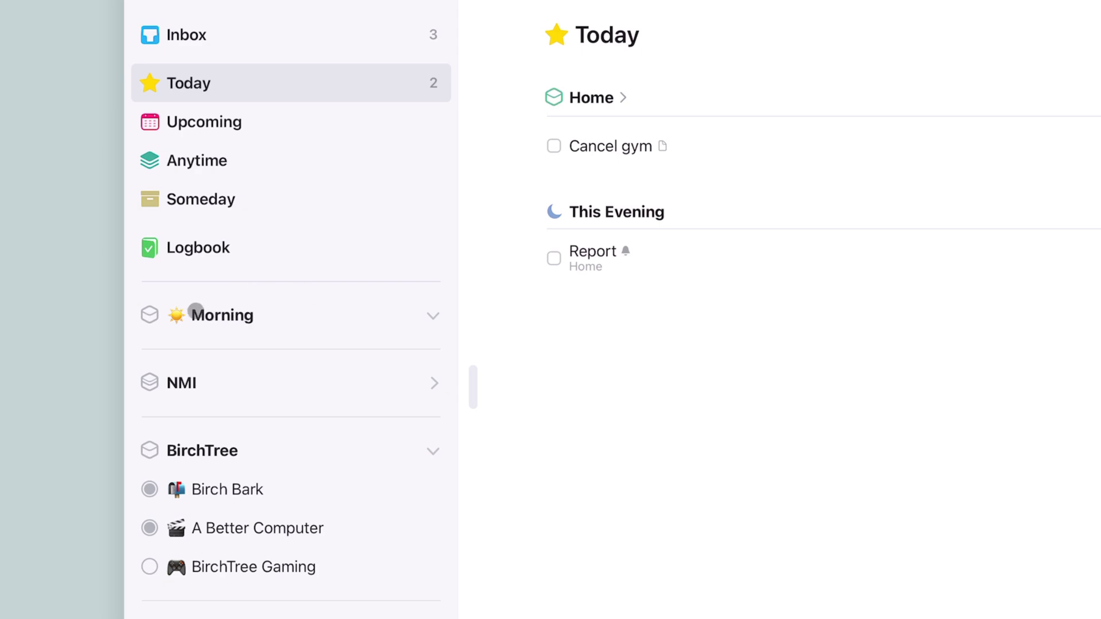
mouse_move(299, 184)
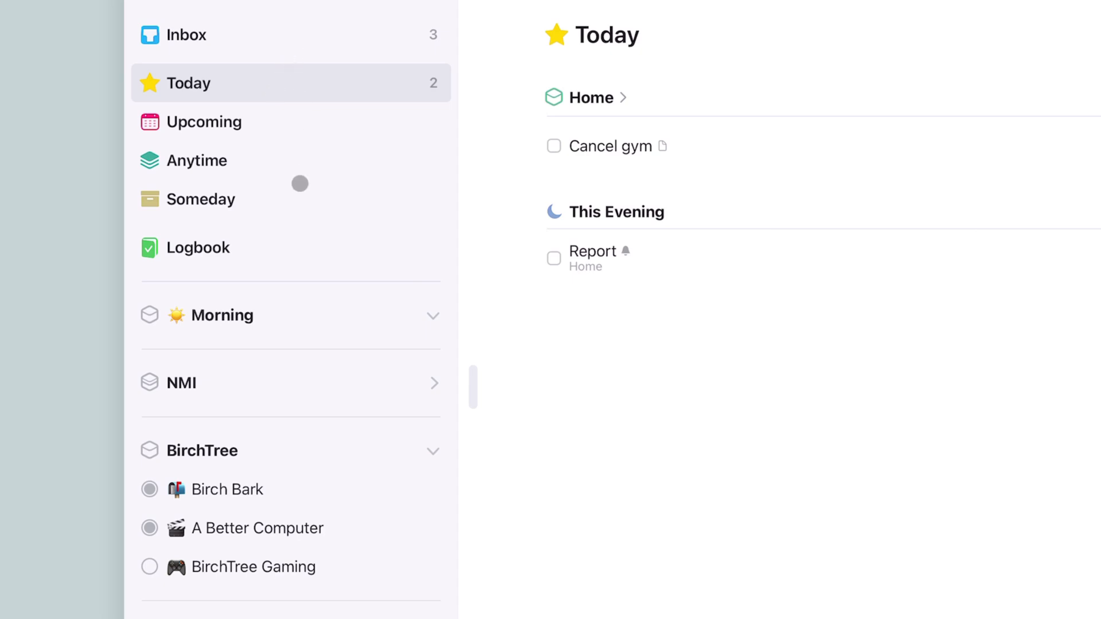
scroll(up, 3)
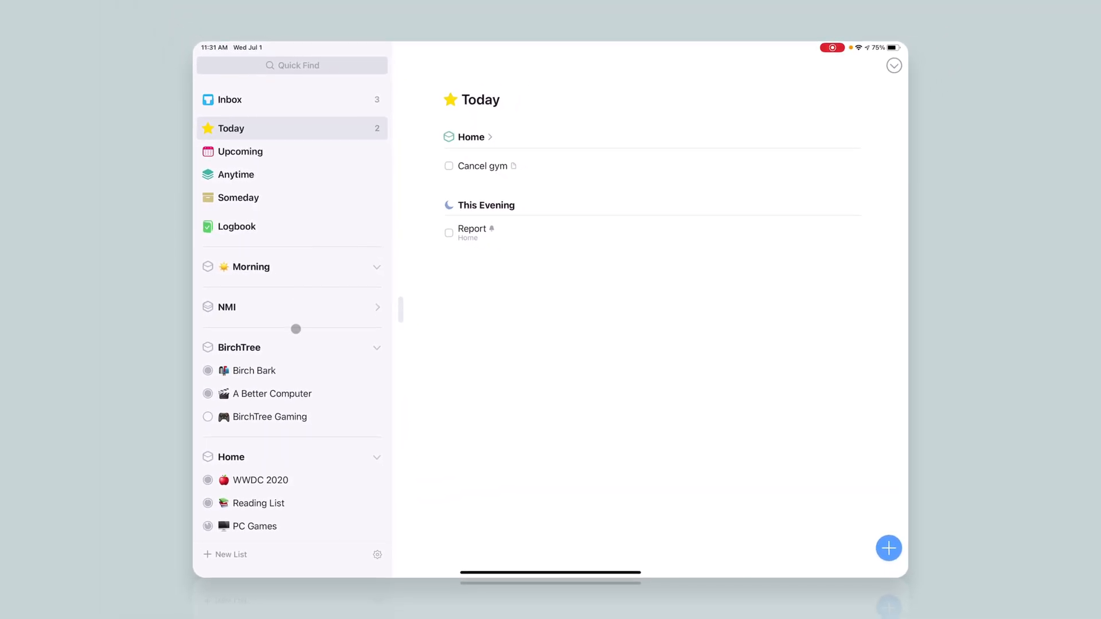
scroll(down, 3)
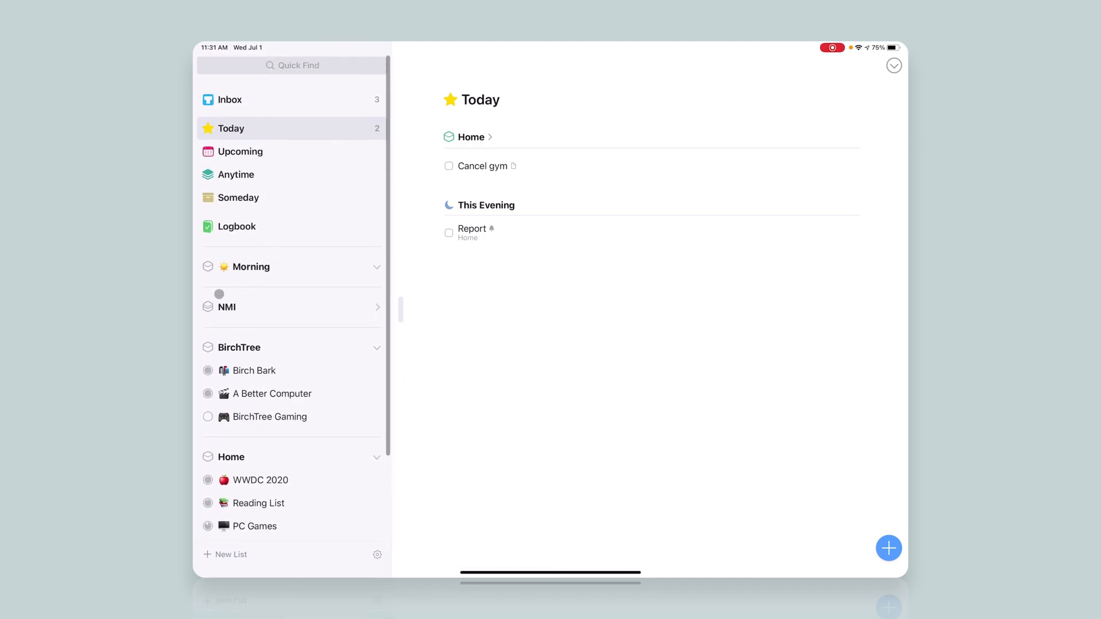
mouse_move(604, 160)
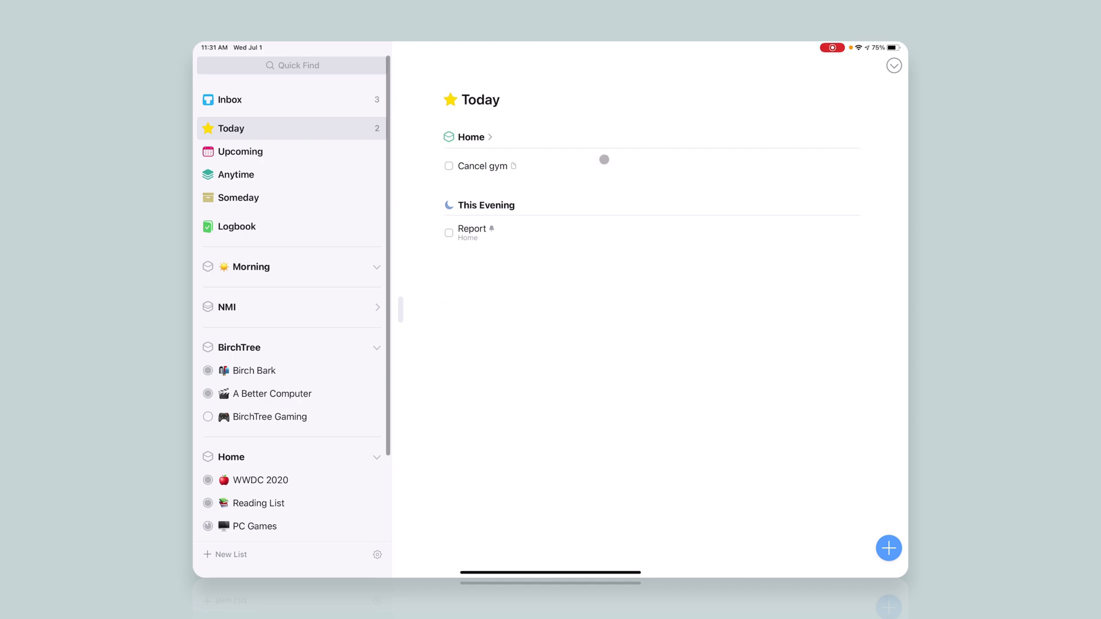
mouse_move(436, 280)
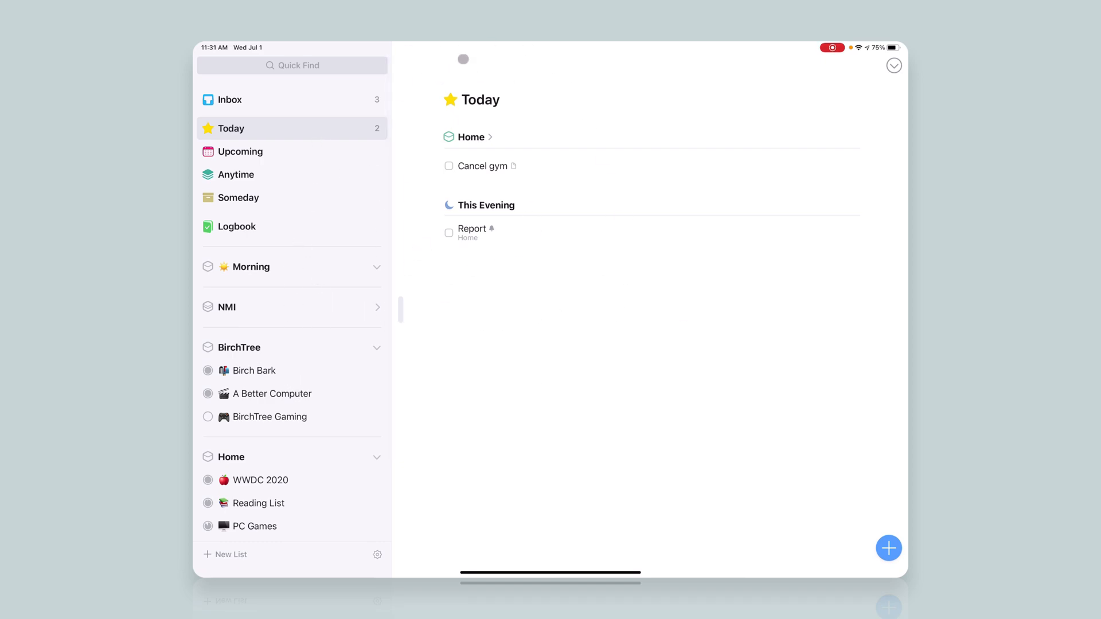
click(448, 166)
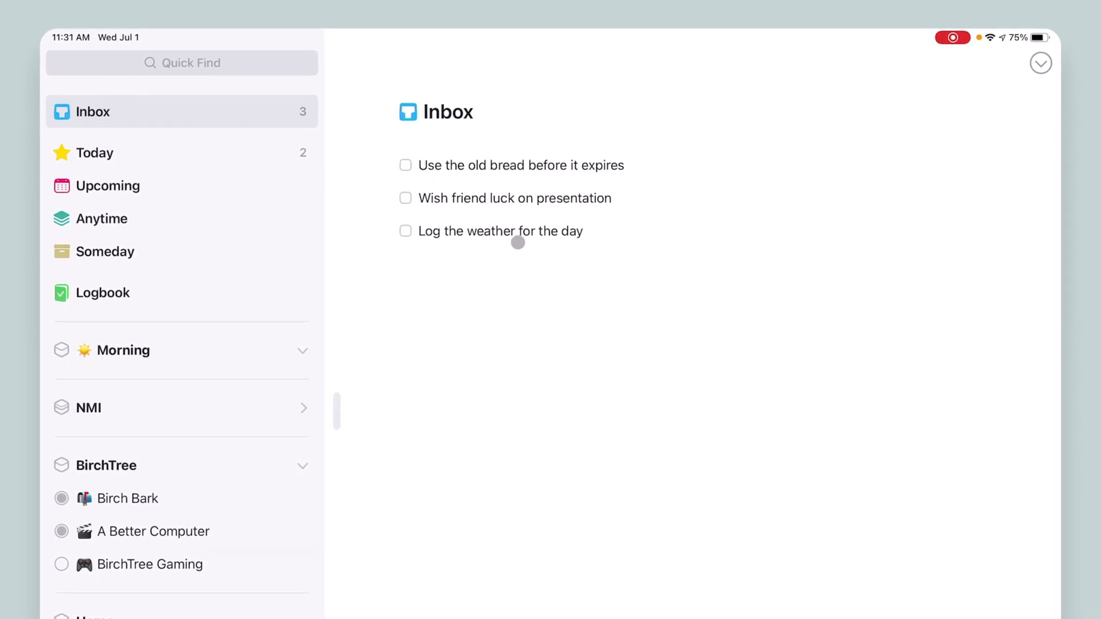
mouse_move(571, 169)
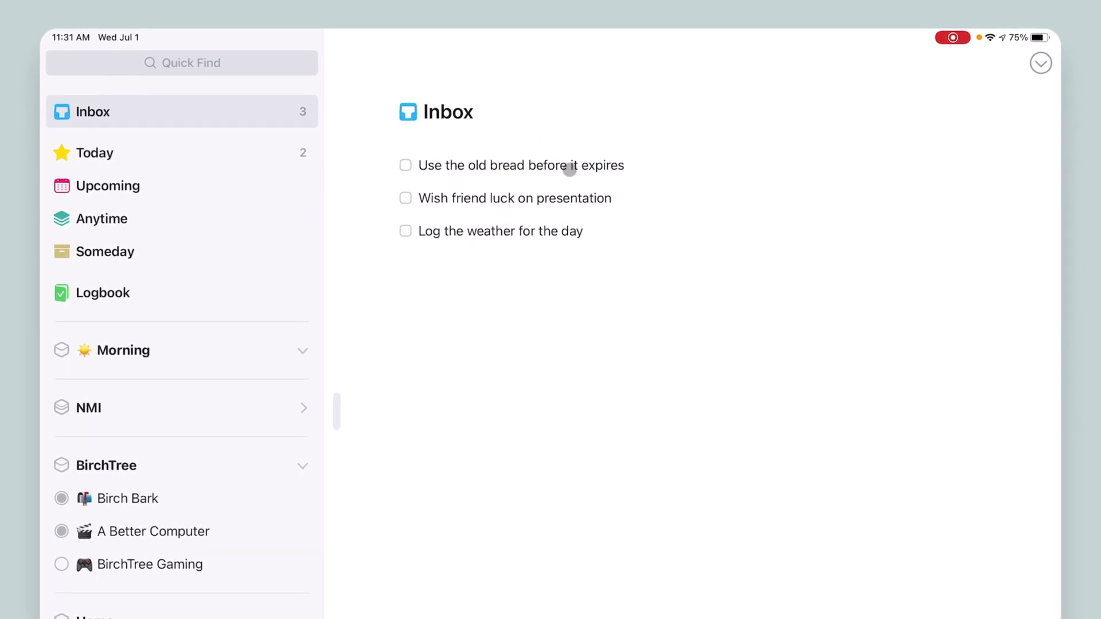
mouse_move(546, 211)
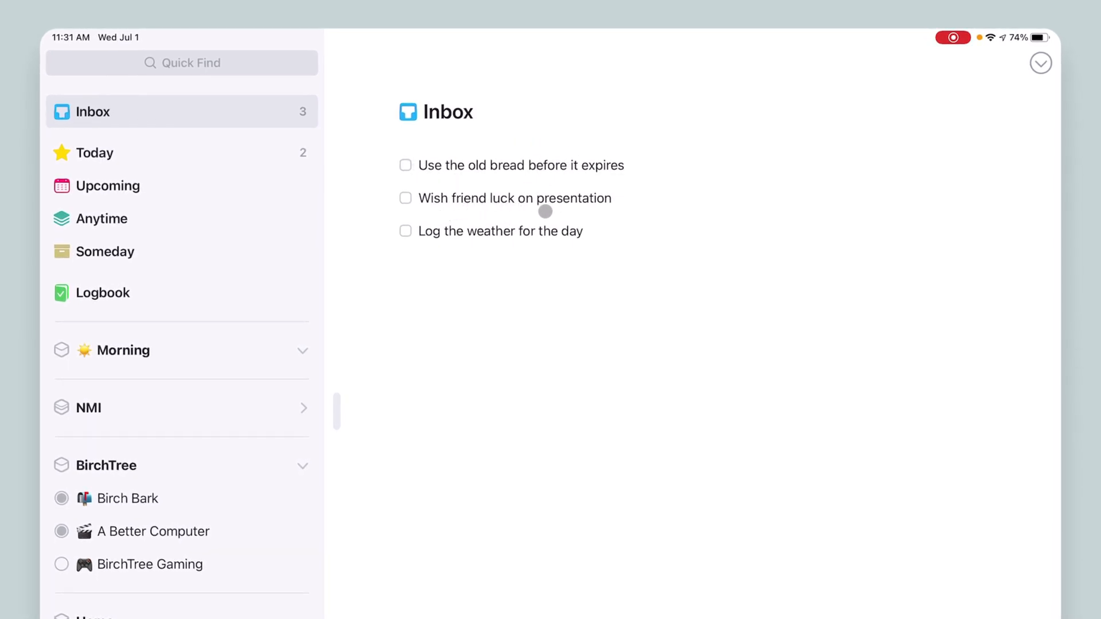
mouse_move(475, 232)
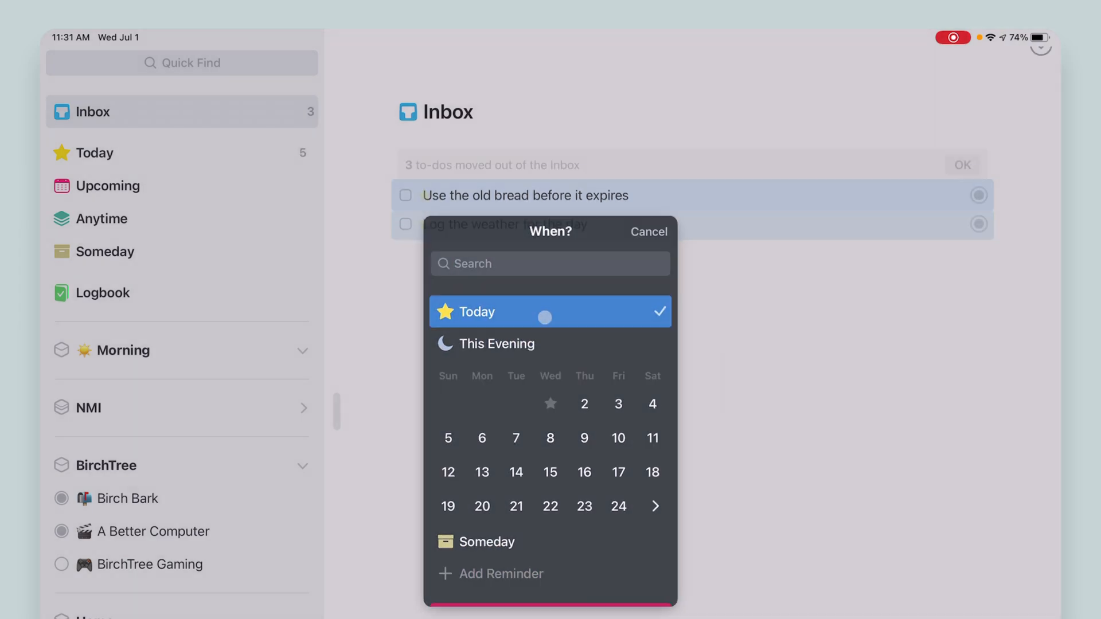
- Schedule the Inbox to-dos for Today and bring up actions for the bread and friend to-dos
click(481, 312)
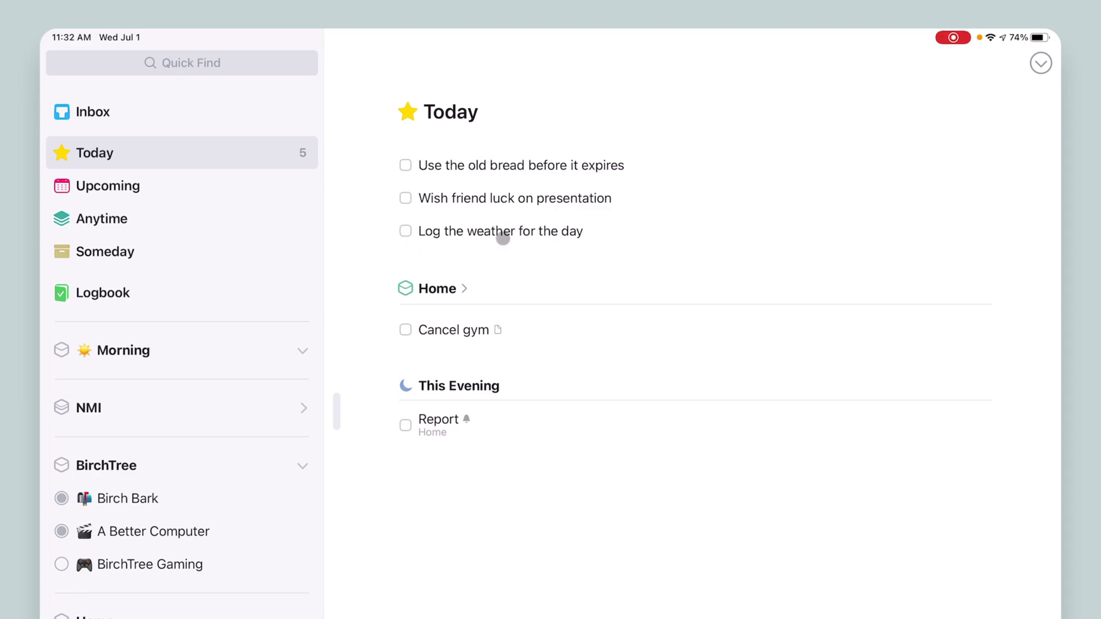
right_click(500, 231)
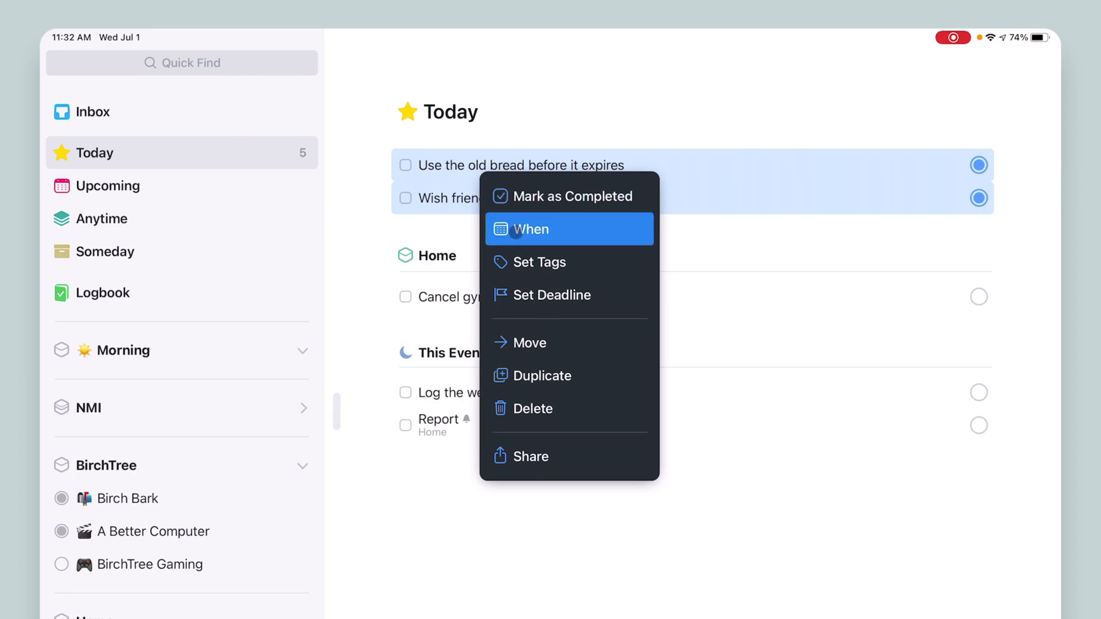
mouse_move(534, 343)
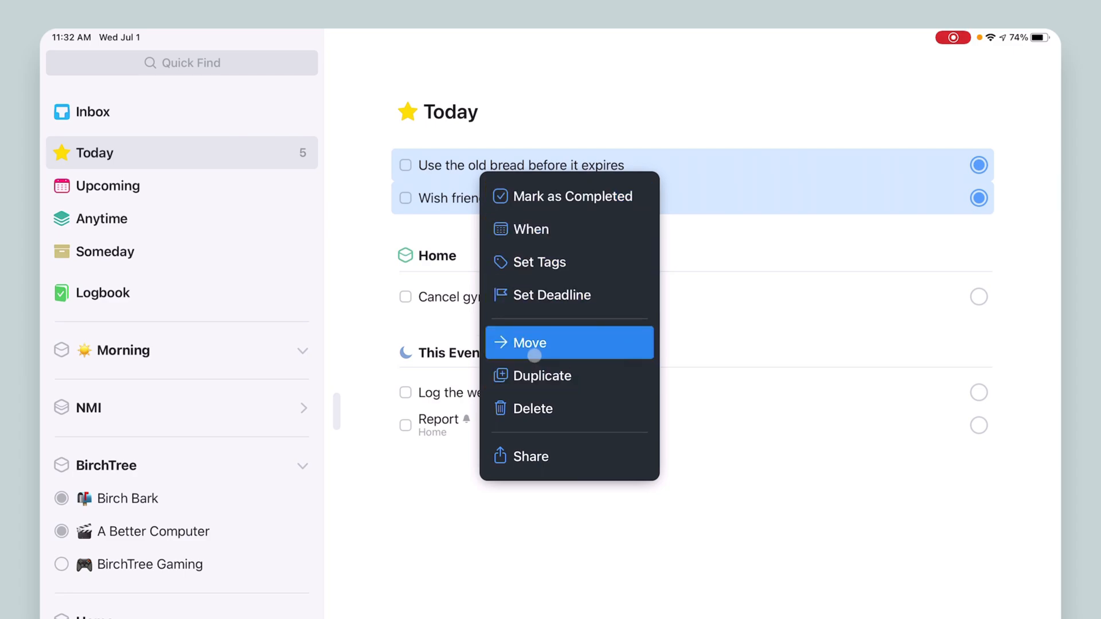
- Move the bread and friend to-dos into the Morning area
click(523, 342)
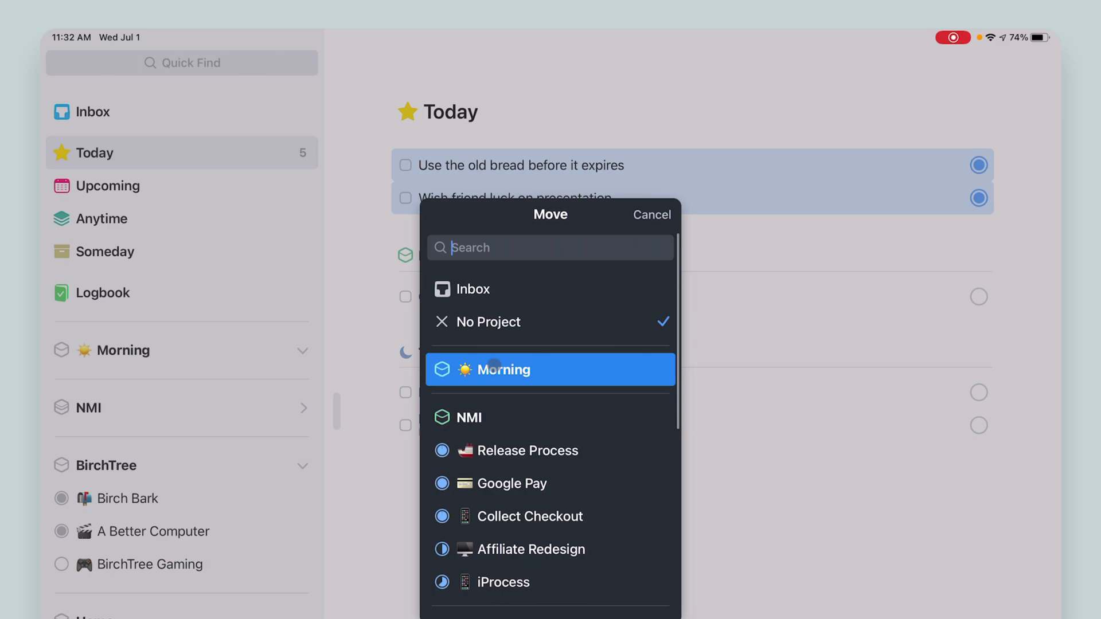
click(550, 369)
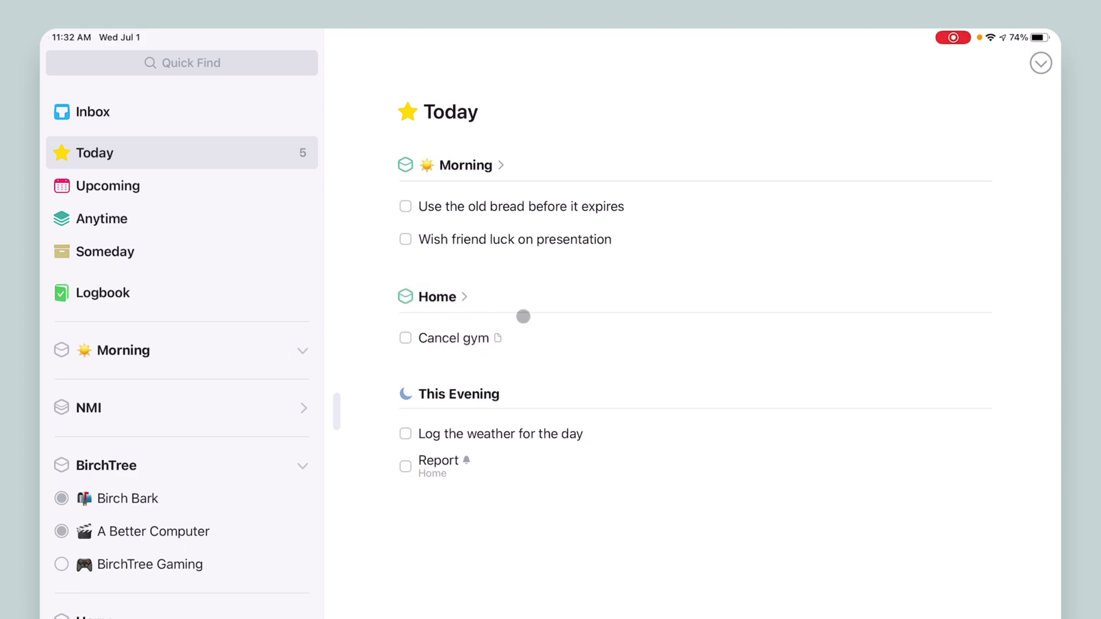
mouse_move(465, 332)
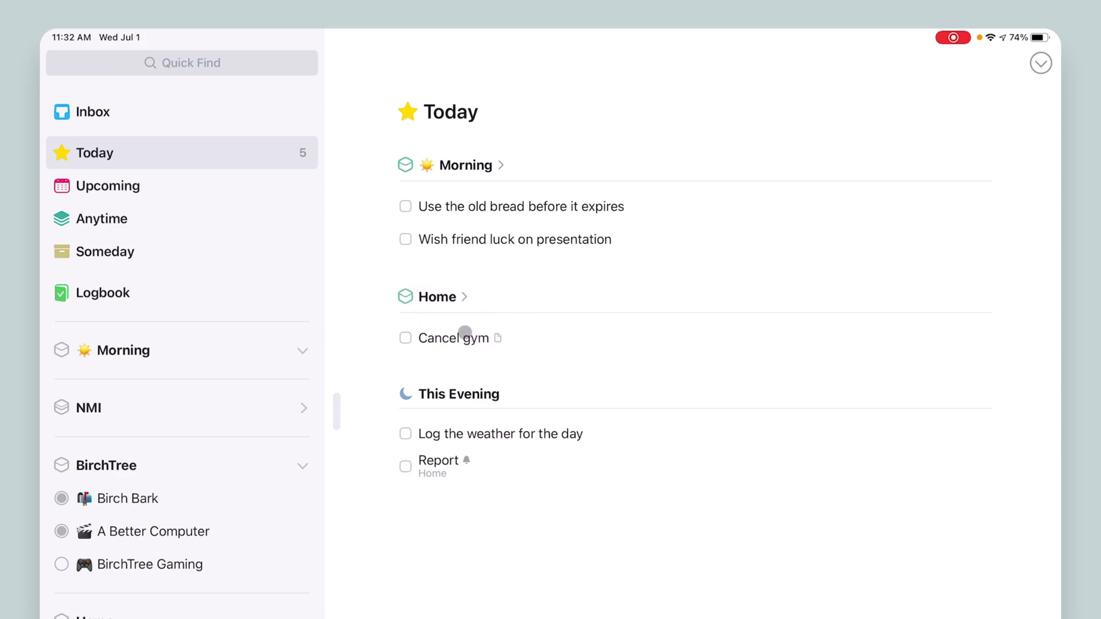
mouse_move(449, 209)
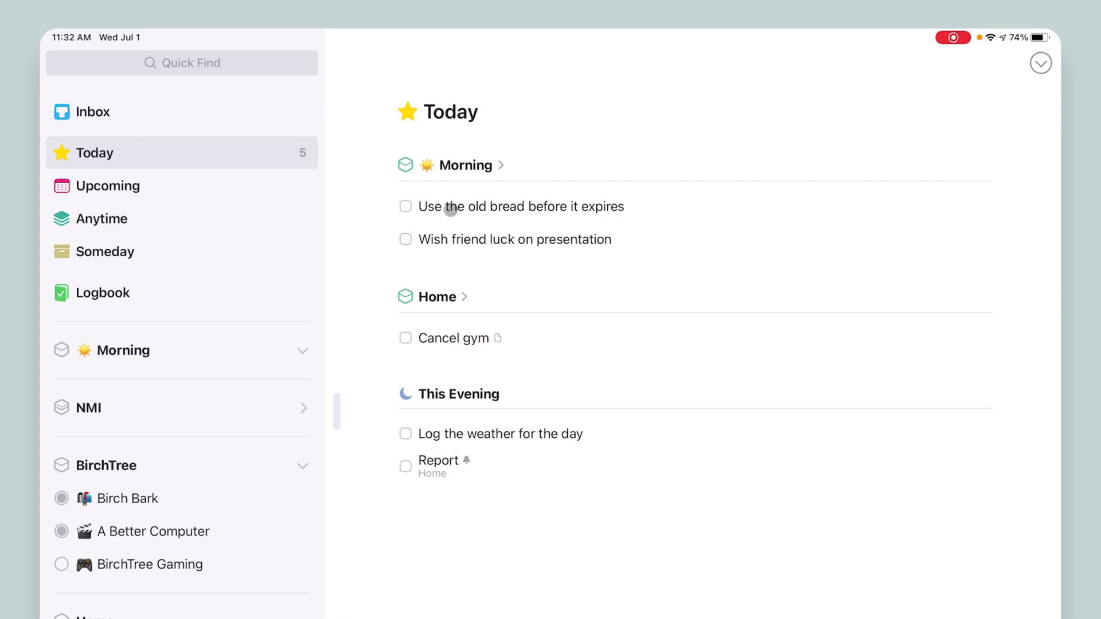
mouse_move(466, 199)
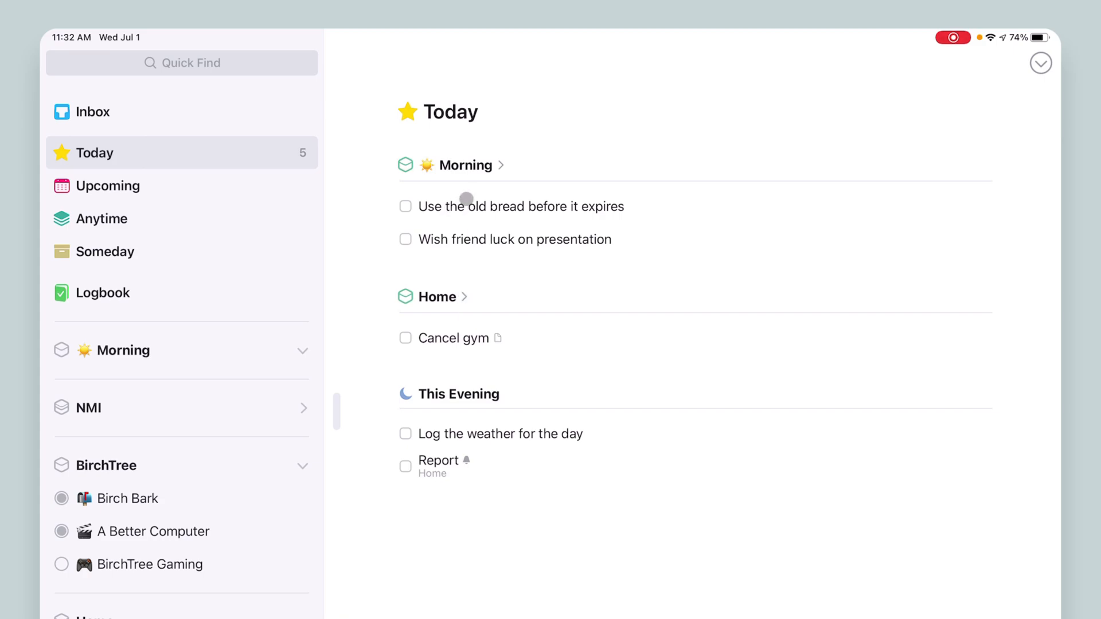
mouse_move(500, 238)
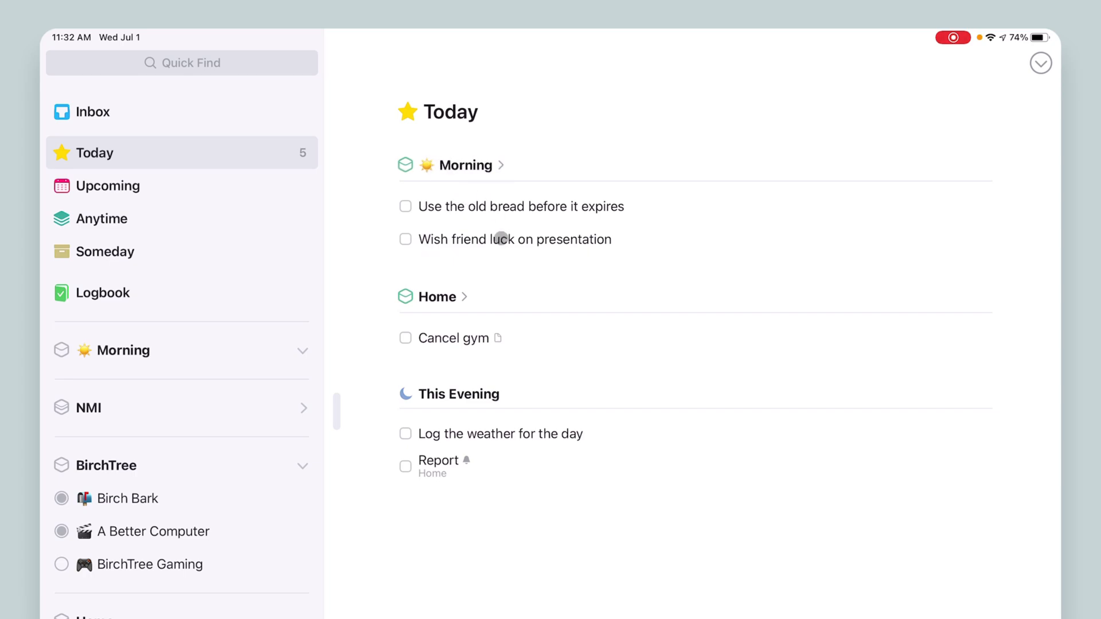